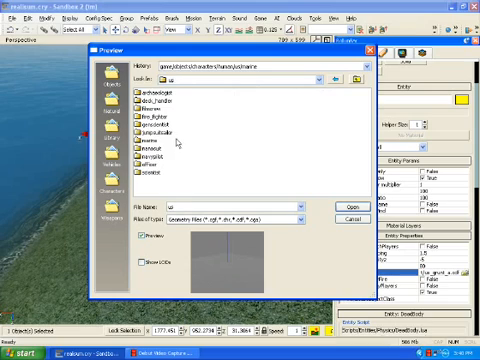
Open the Objects/Characters/Human/US/marine folder in the DeadBody model browser.
double_click(146, 148)
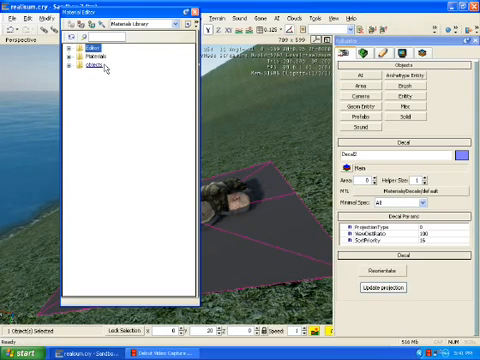
Expand the Materials category in the Material Library and browse into its subfolders.
click(75, 57)
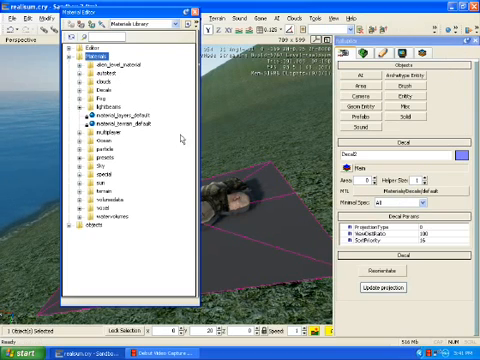
click(118, 117)
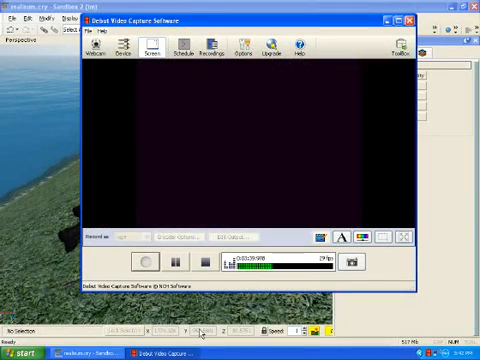
Deselect the decal so nothing in the level is selected.
click(202, 262)
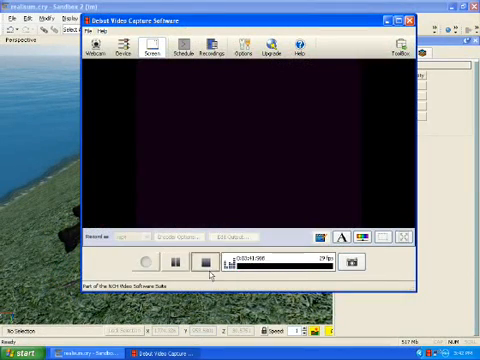